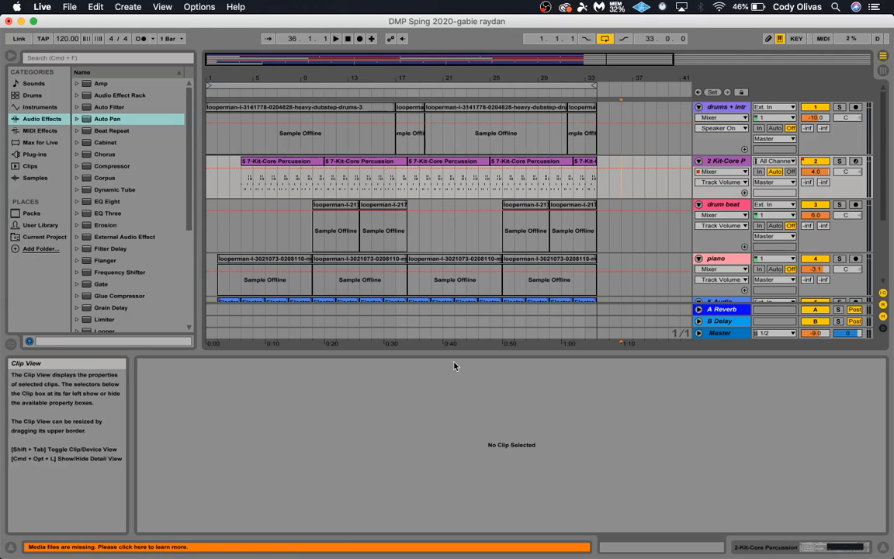
pyautogui.moveTo(351, 468)
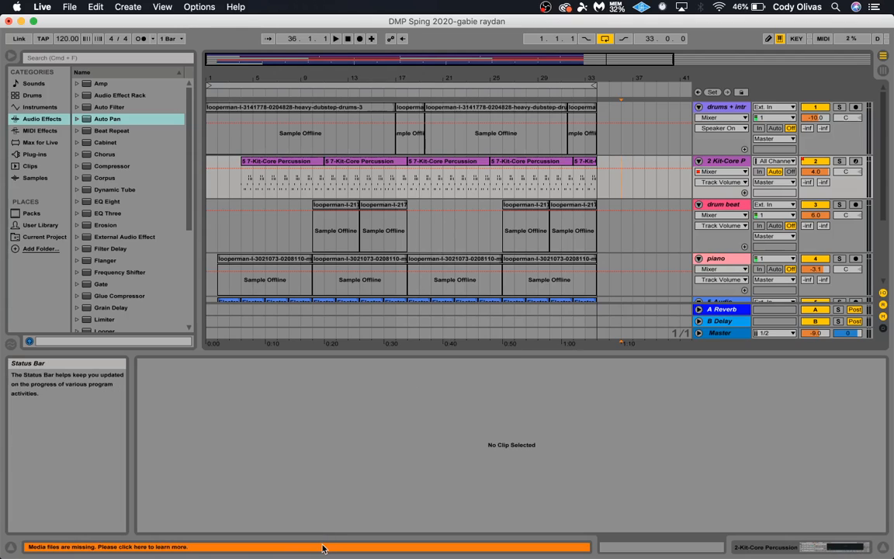
pyautogui.moveTo(76, 552)
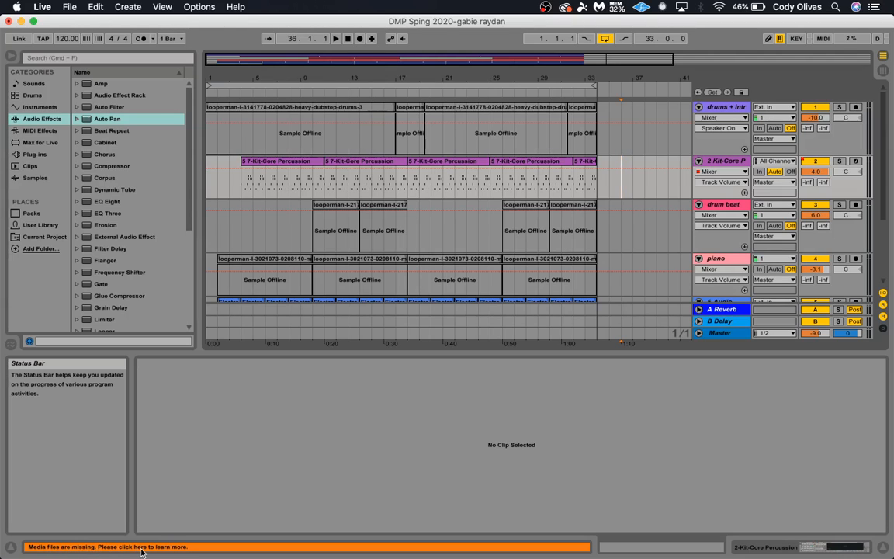
# Show the Missing Media Files list from the status bar's missing-files message
pyautogui.click(138, 546)
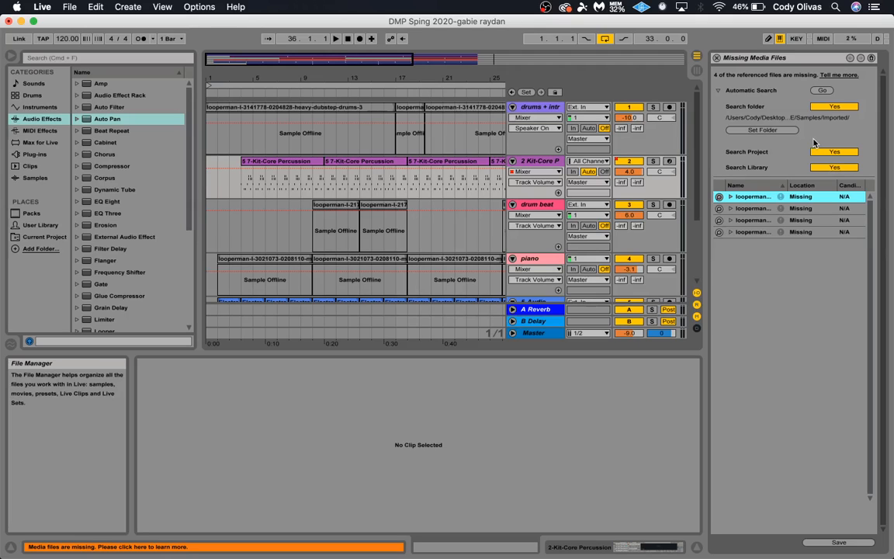
pyautogui.moveTo(764, 131)
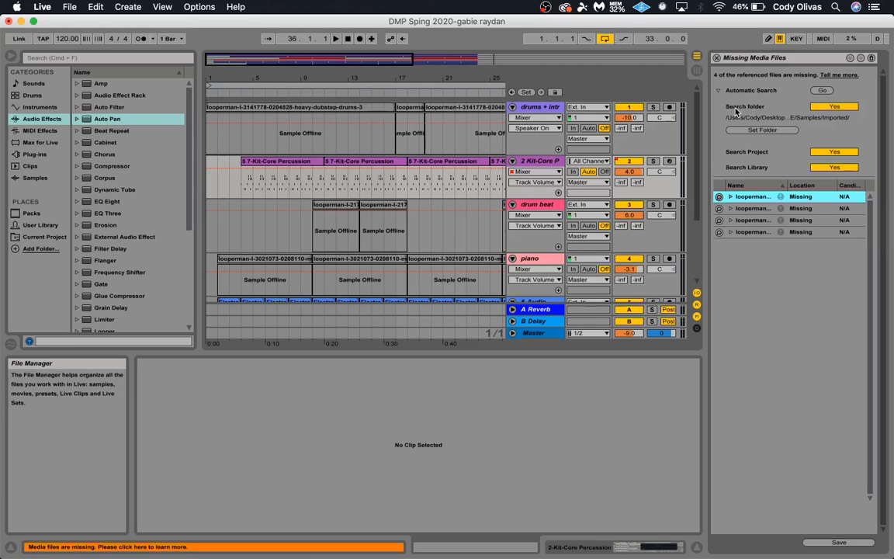
pyautogui.moveTo(760, 108)
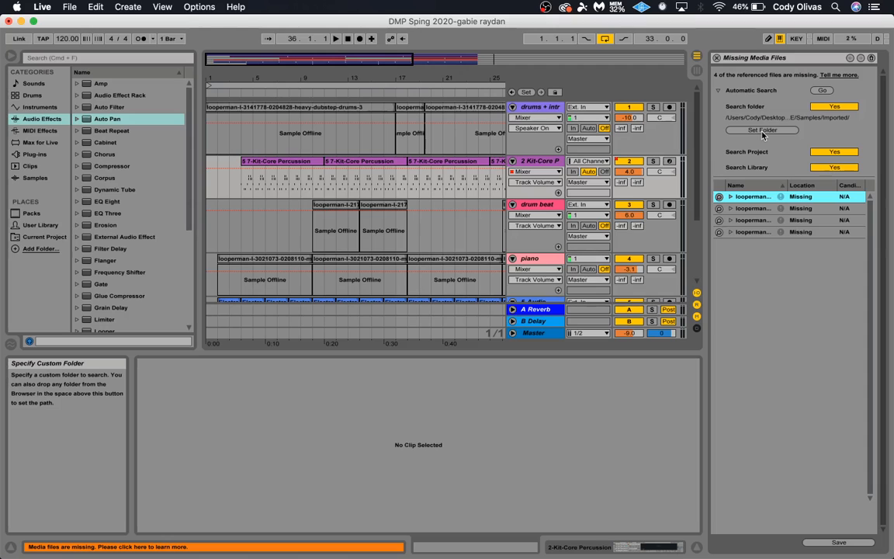
# Choose DMP LOOP > Samples > Imported as the custom search folder for missing samples
pyautogui.click(762, 130)
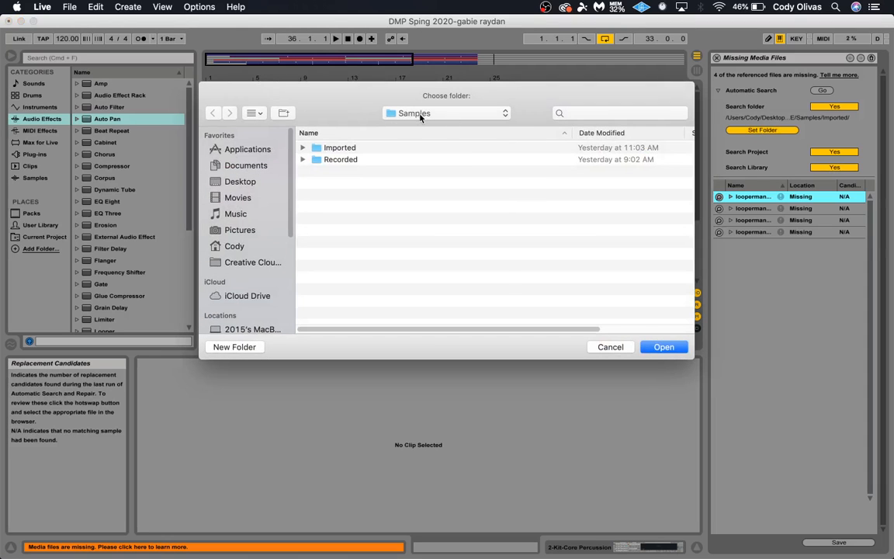
pyautogui.click(447, 113)
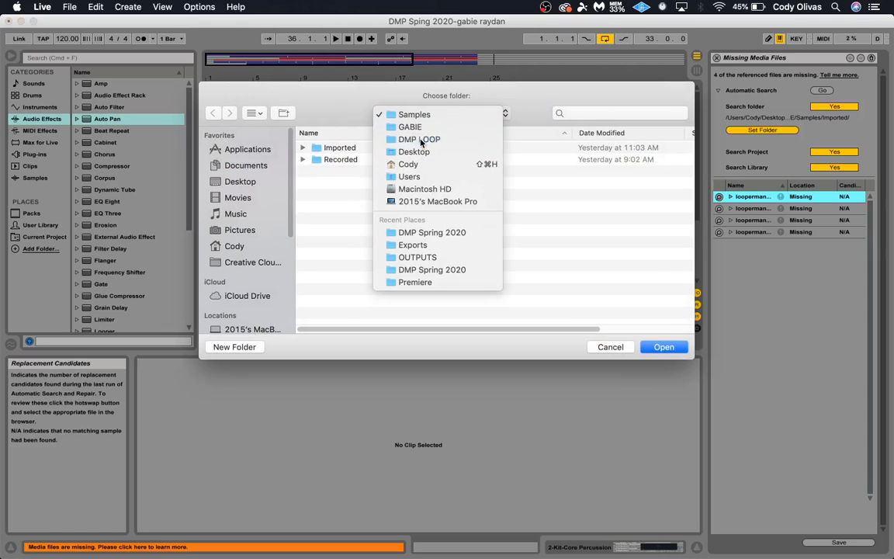
pyautogui.click(419, 140)
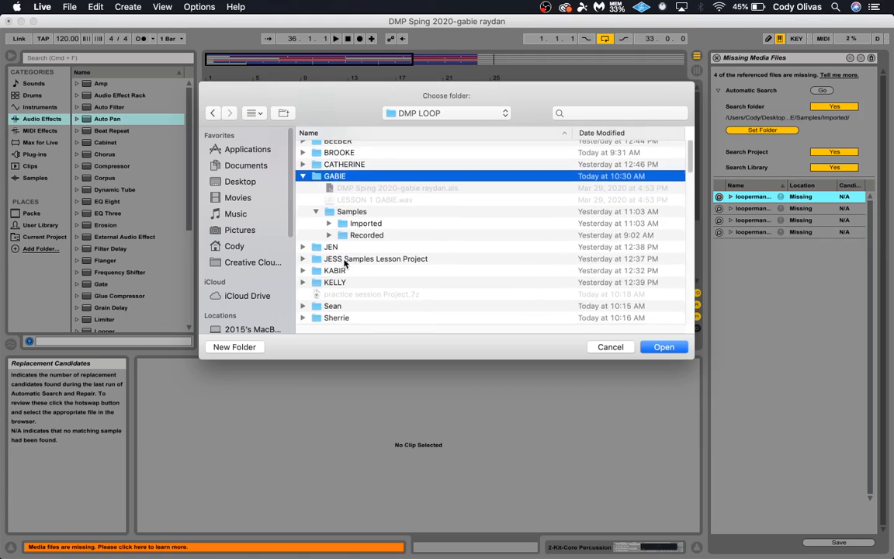
pyautogui.click(350, 211)
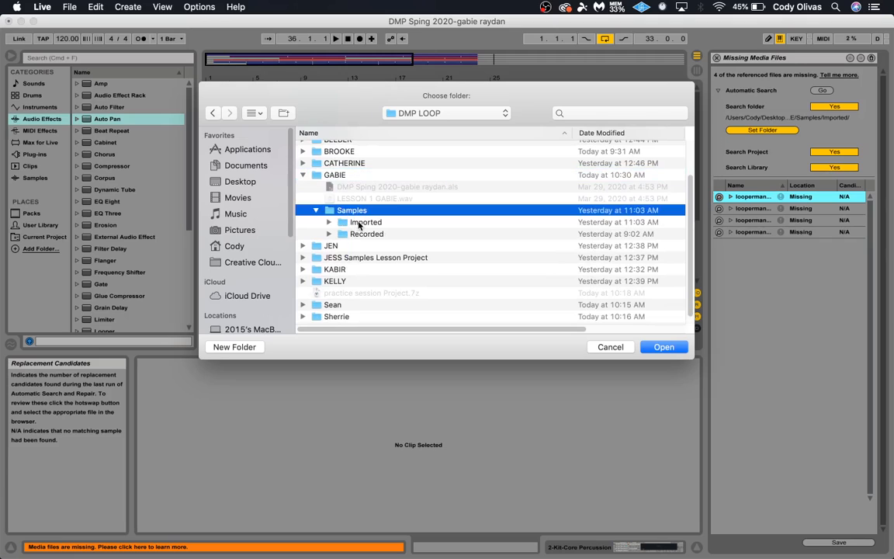
pyautogui.click(366, 222)
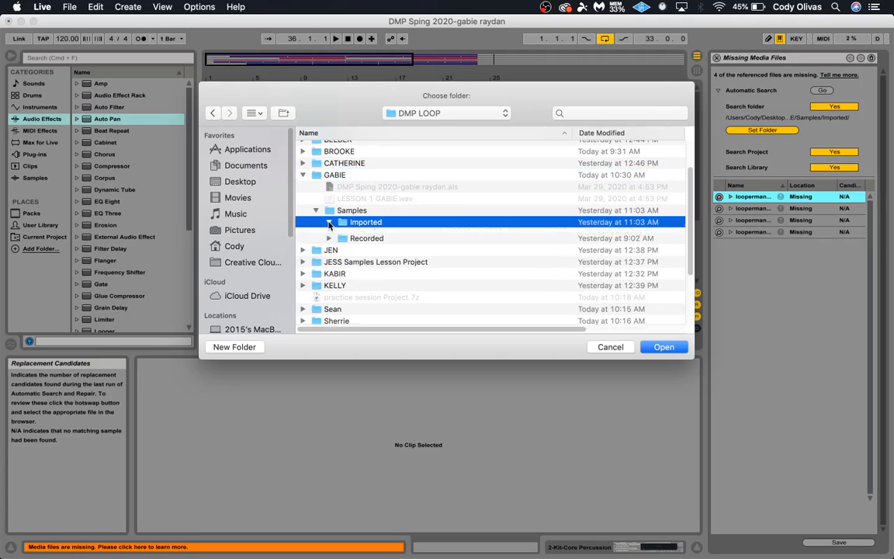
pyautogui.click(329, 222)
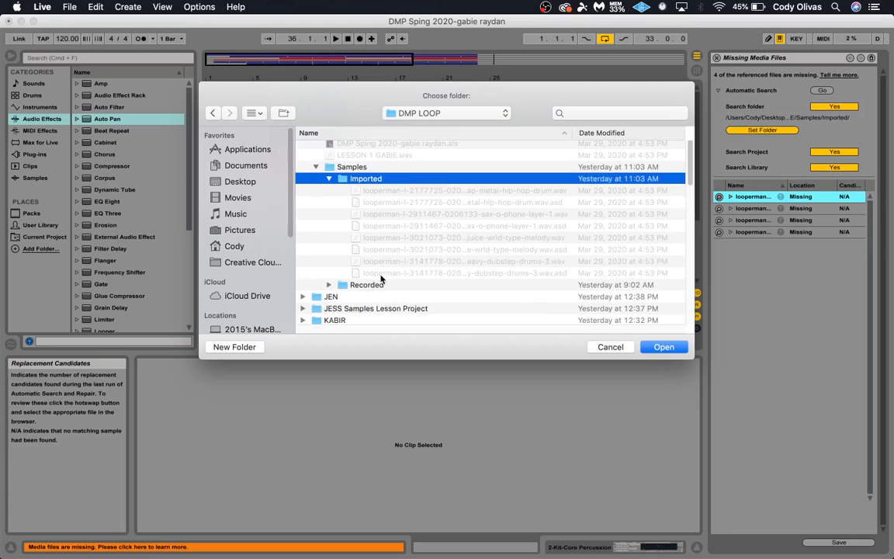
pyautogui.click(329, 211)
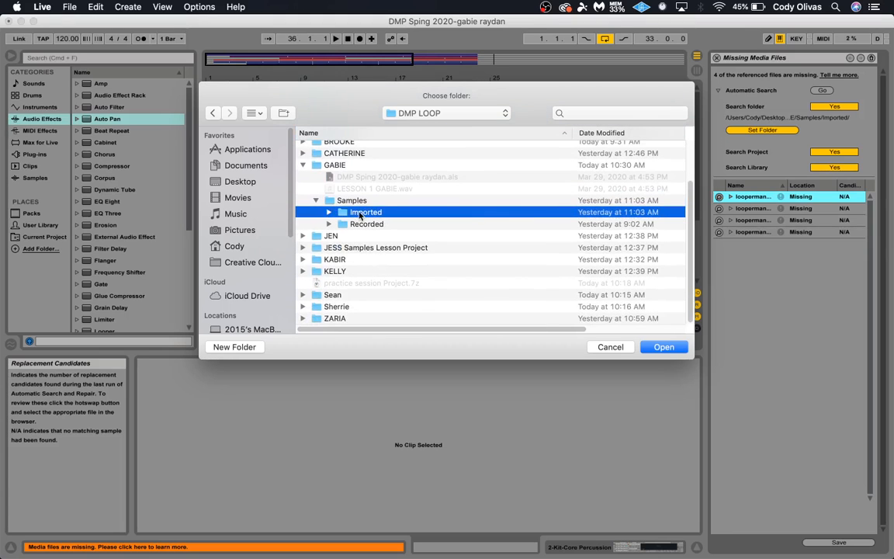
pyautogui.moveTo(664, 348)
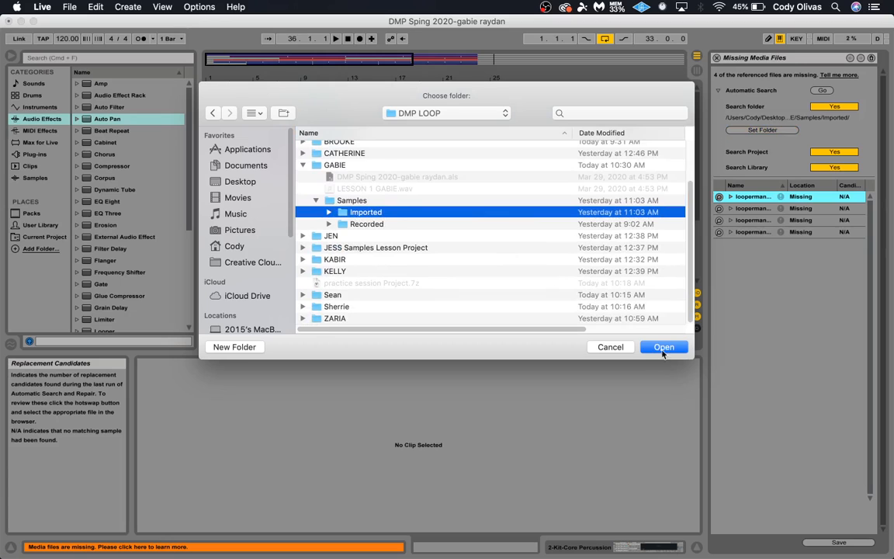
pyautogui.click(664, 347)
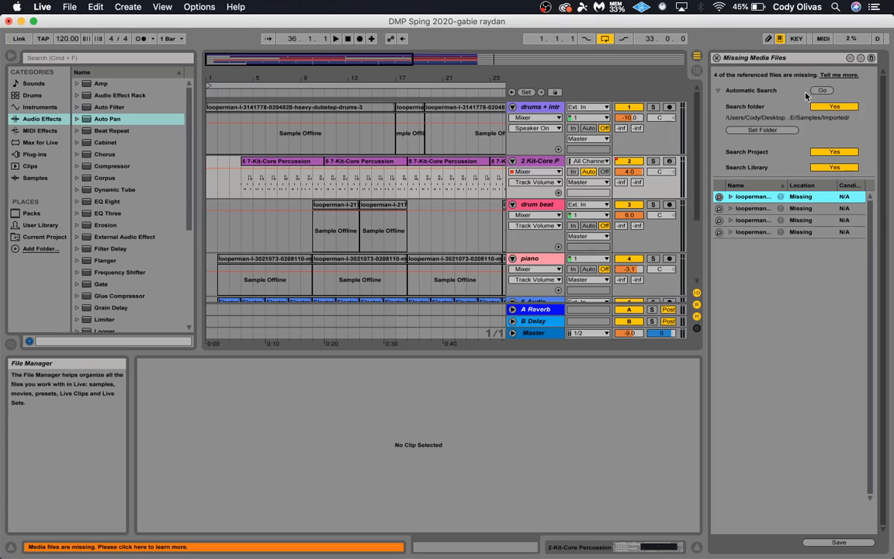
pyautogui.moveTo(820, 90)
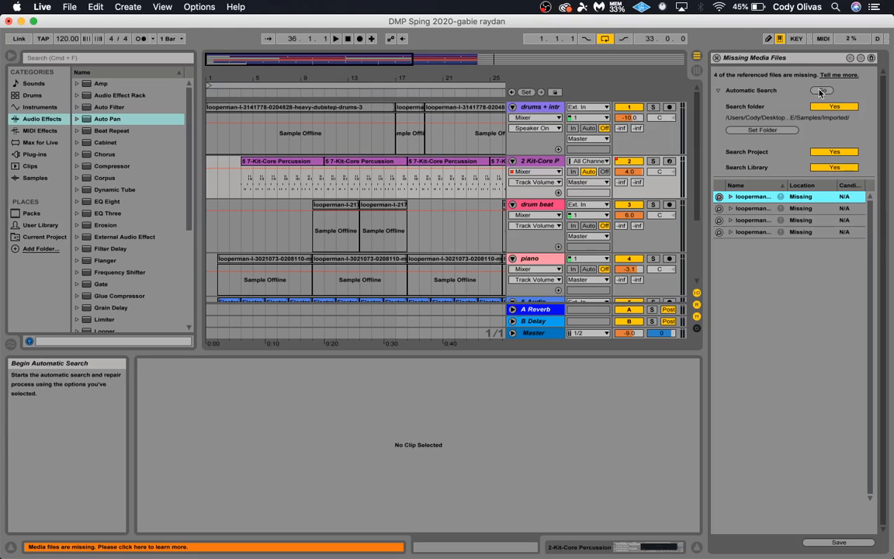
# Run Automatic Search and accept the '4 missing files were replaced' result
pyautogui.click(835, 106)
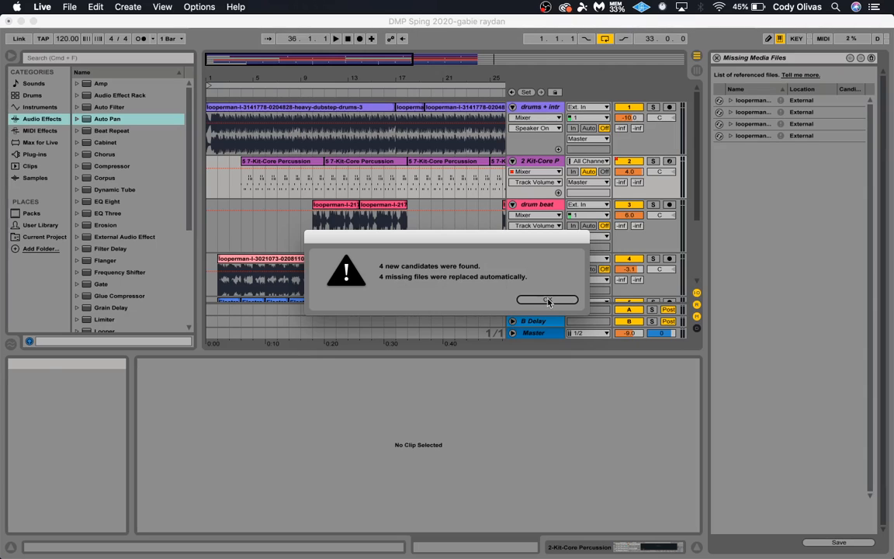
pyautogui.click(546, 300)
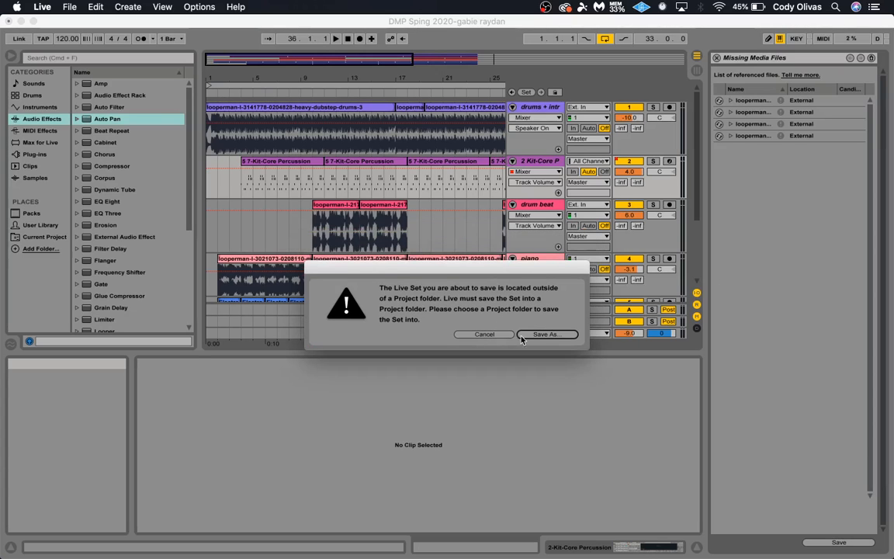
# Save the set as 'DMP Sping 2020-gabie raydan 2' in a new project folder
pyautogui.click(546, 334)
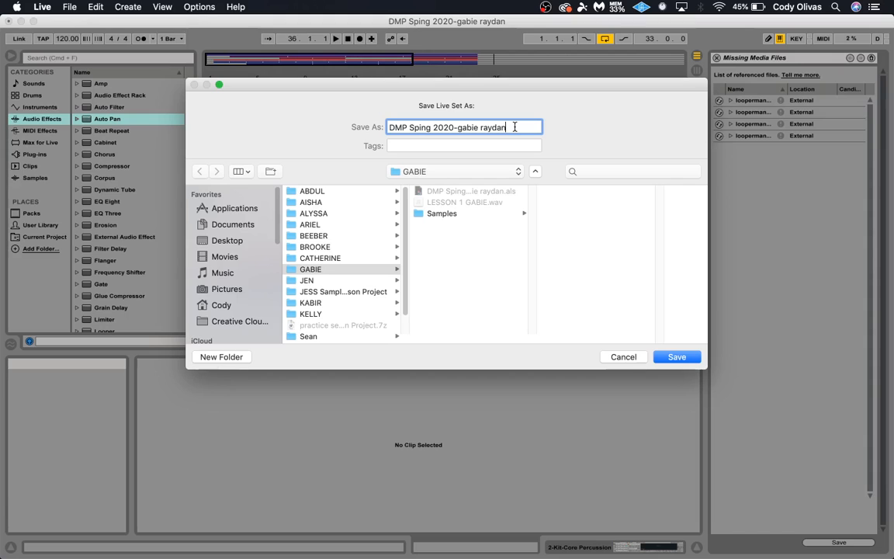
pyautogui.write('2')
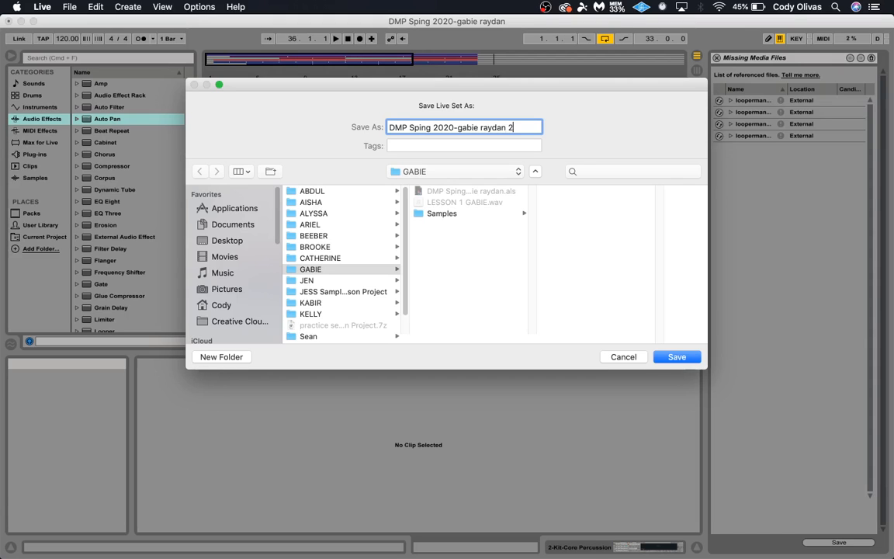
pyautogui.click(676, 356)
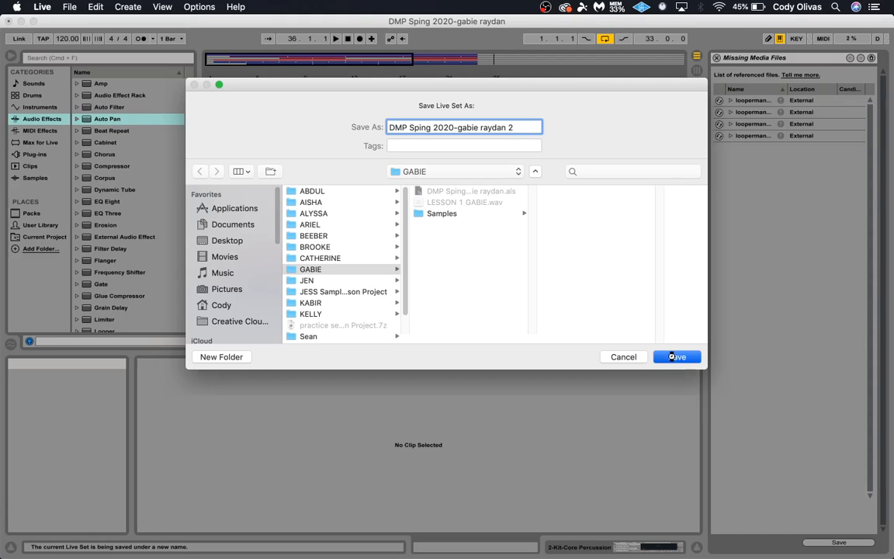
pyautogui.click(677, 357)
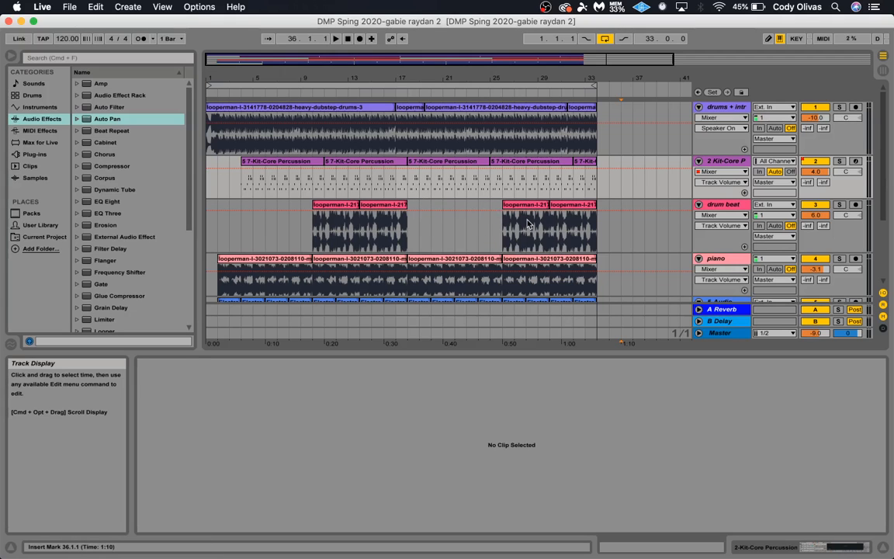
pyautogui.scroll(-3)
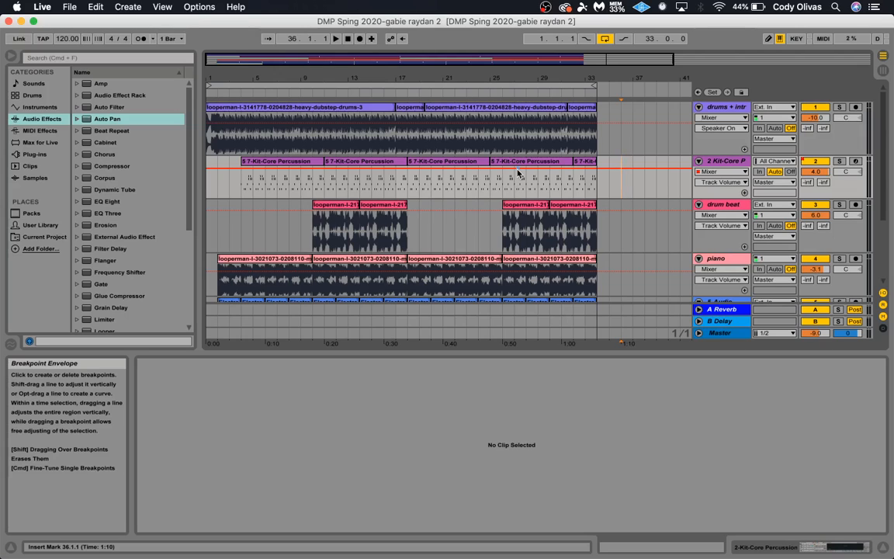
pyautogui.scroll(-3)
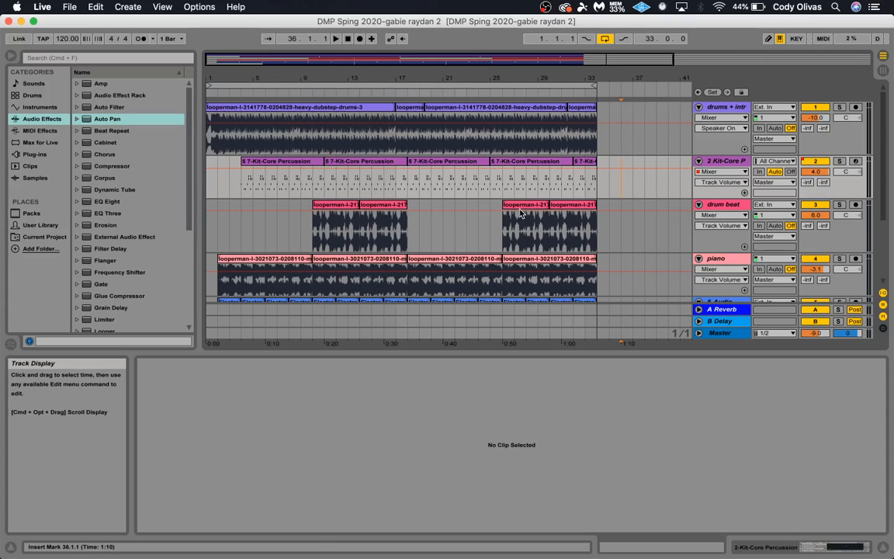
pyautogui.click(502, 163)
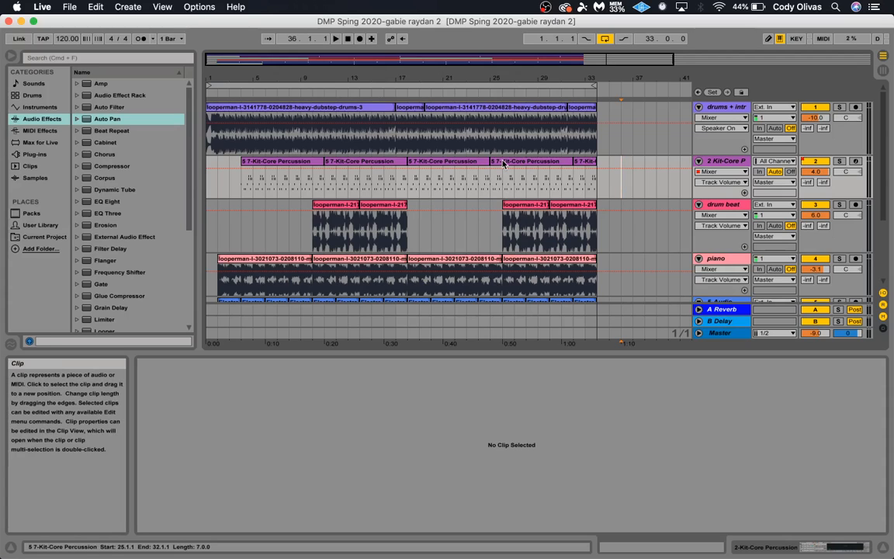